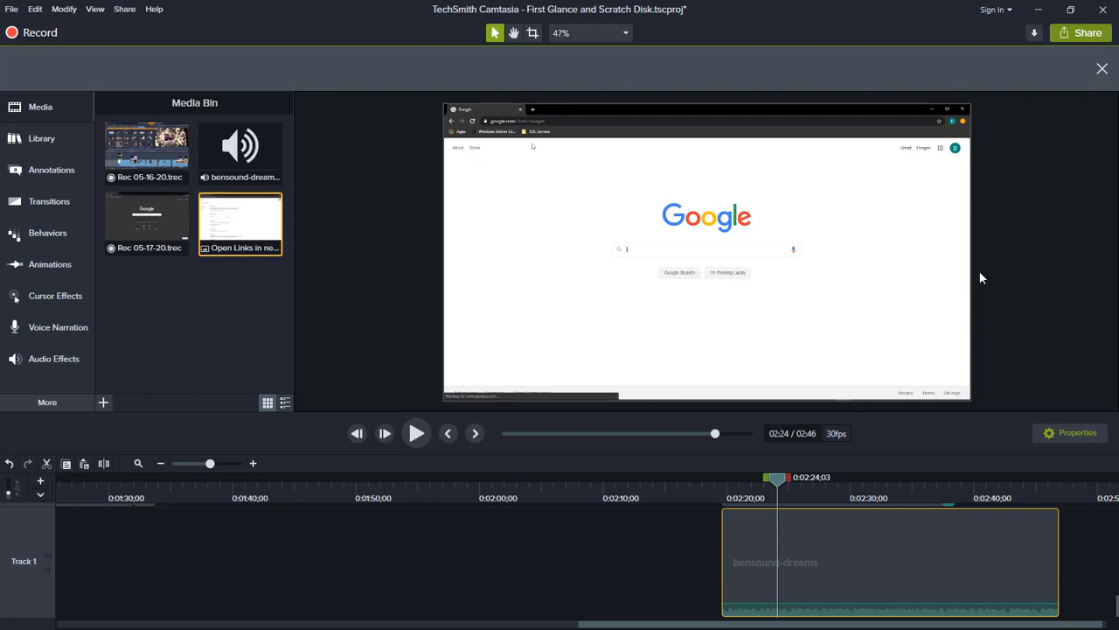
mouse_move(816, 488)
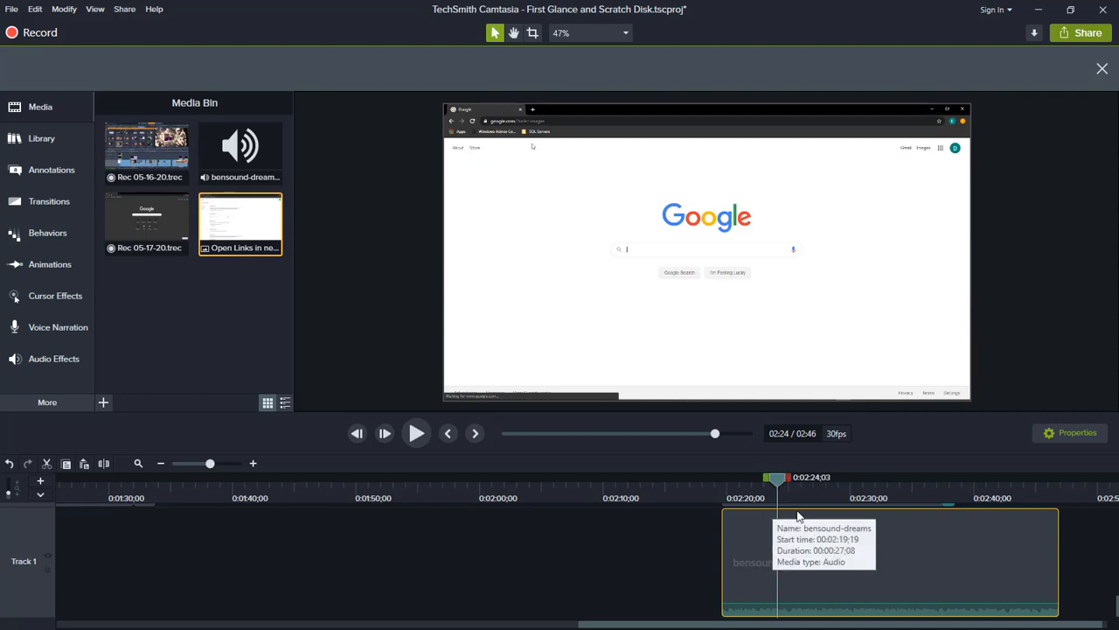
mouse_move(909, 436)
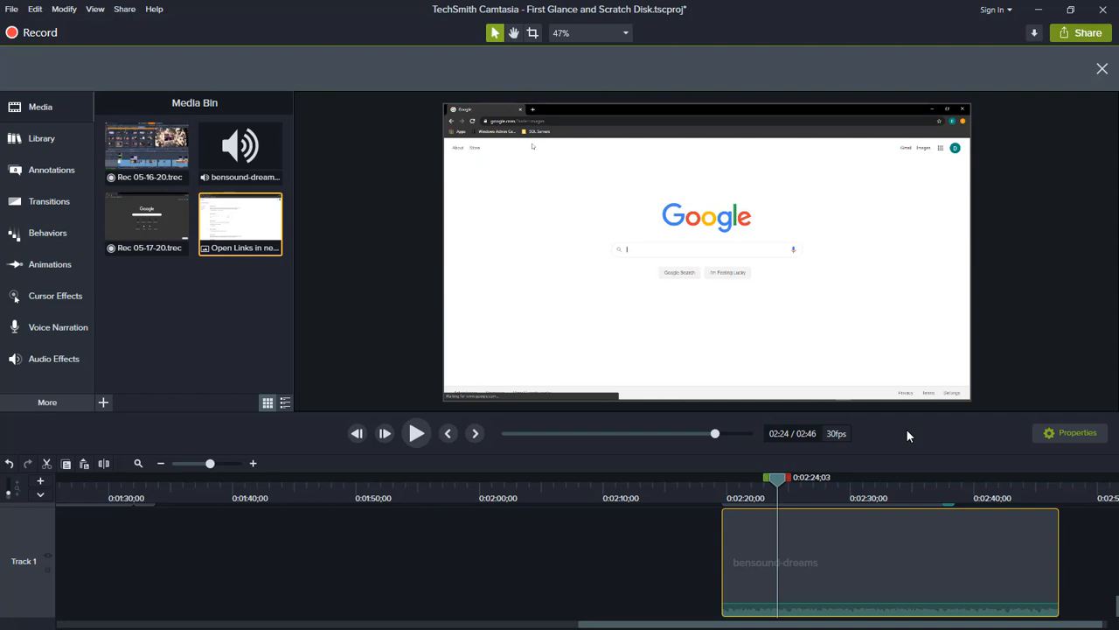
mouse_move(719, 615)
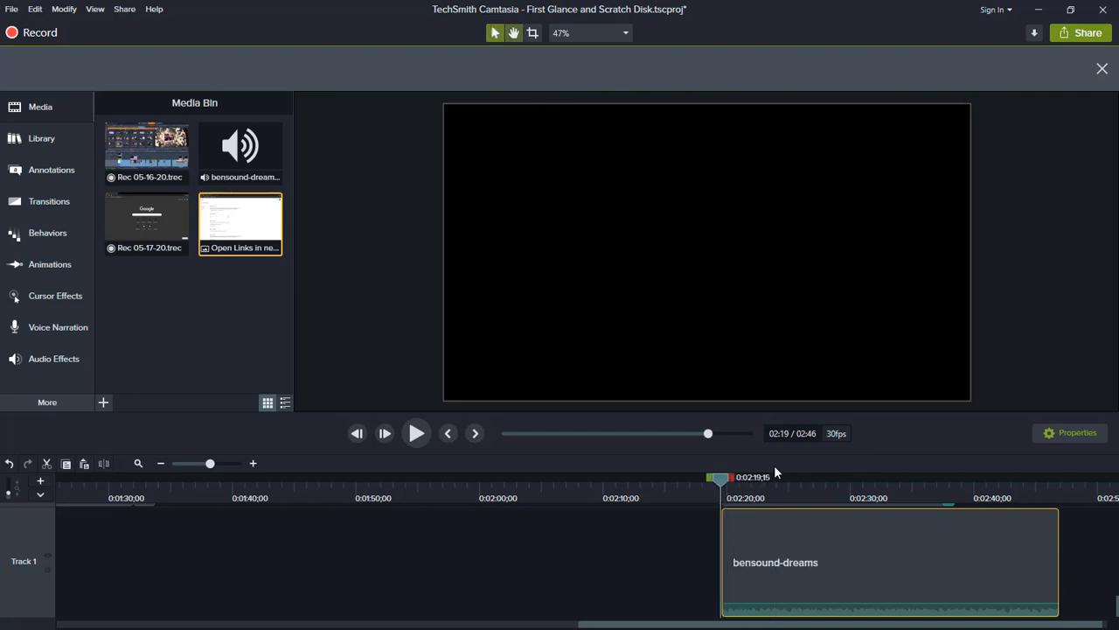
Preview the project, then add an audio point on the bensound-dreams clip's volume line
left_click(416, 433)
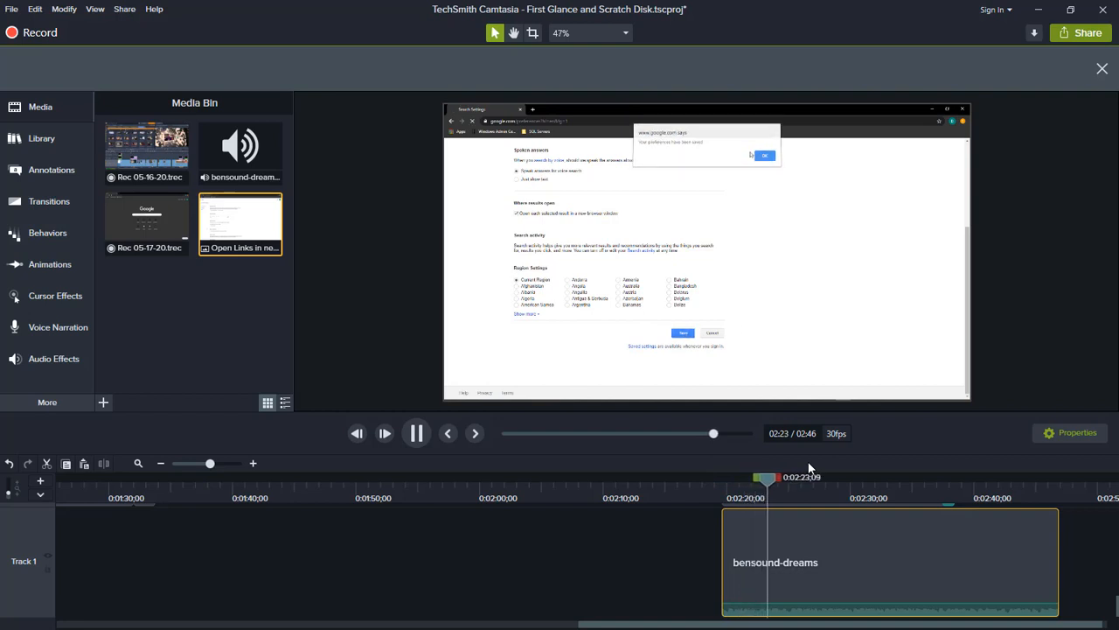
left_click(416, 433)
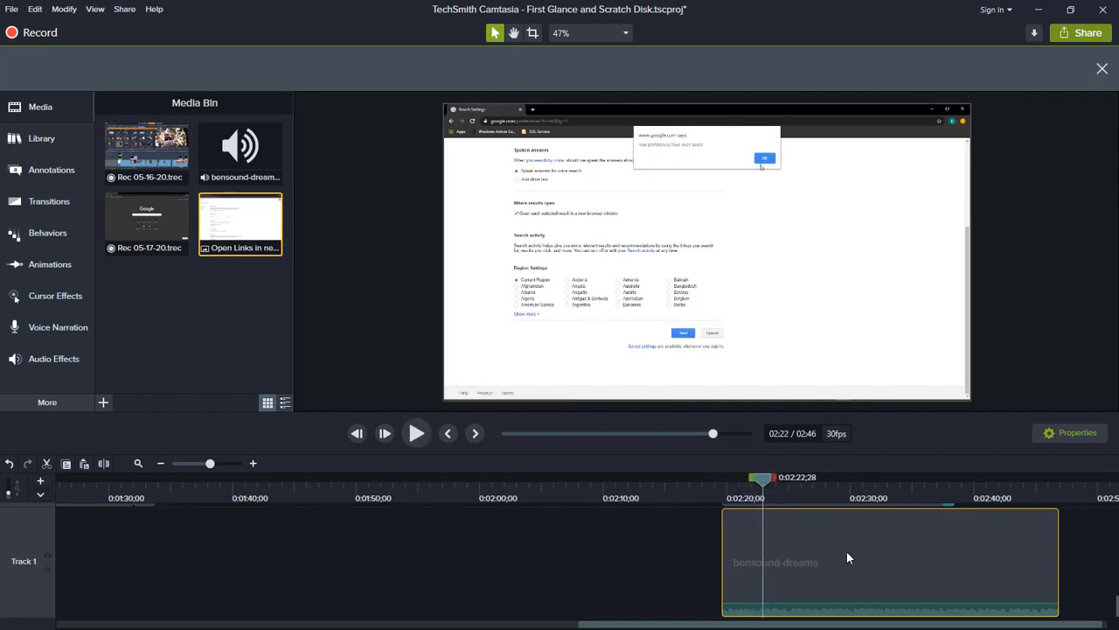
mouse_move(821, 567)
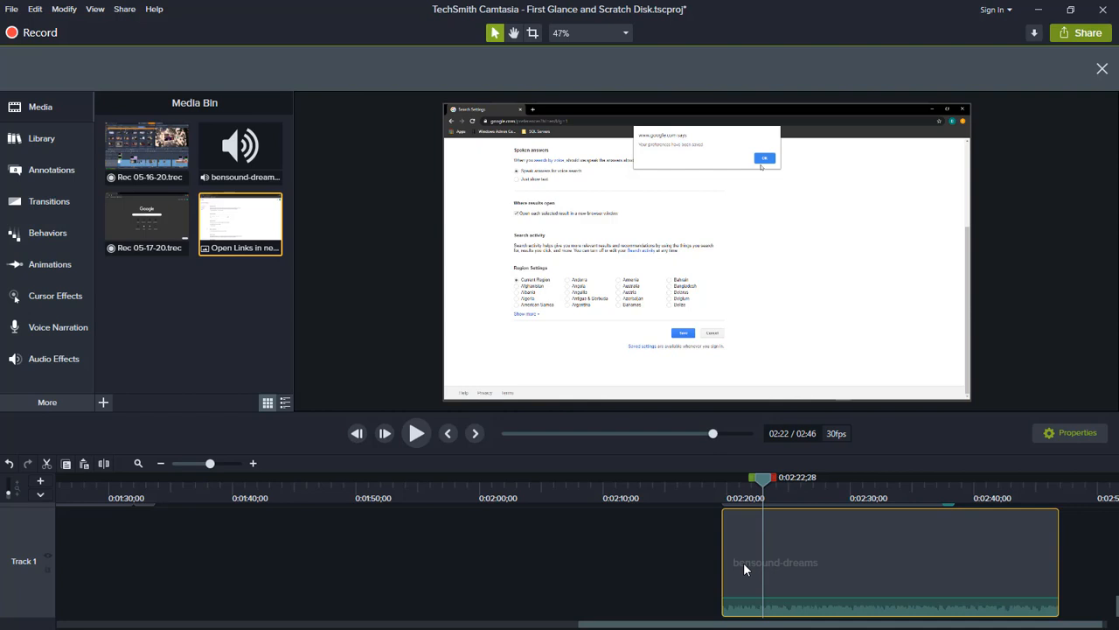
mouse_move(745, 597)
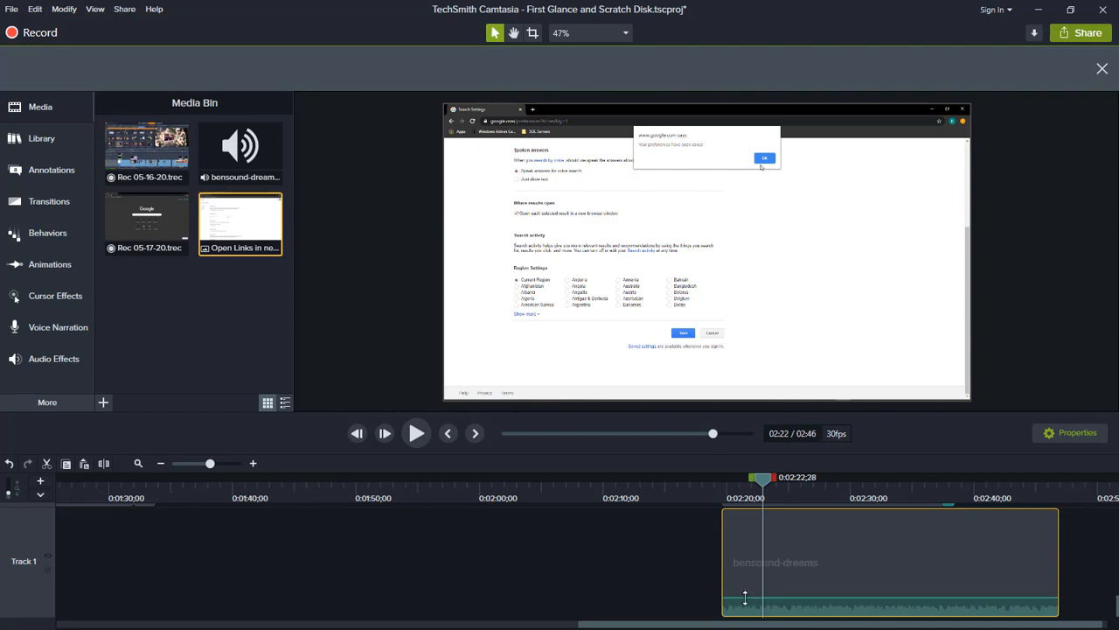
mouse_move(742, 593)
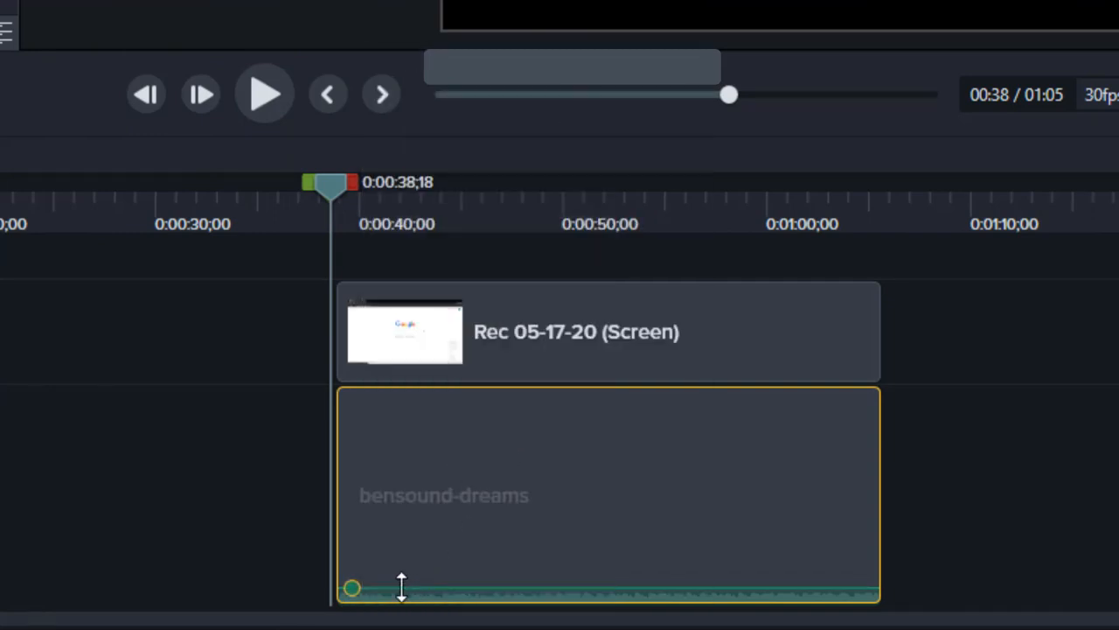
right_click(401, 586)
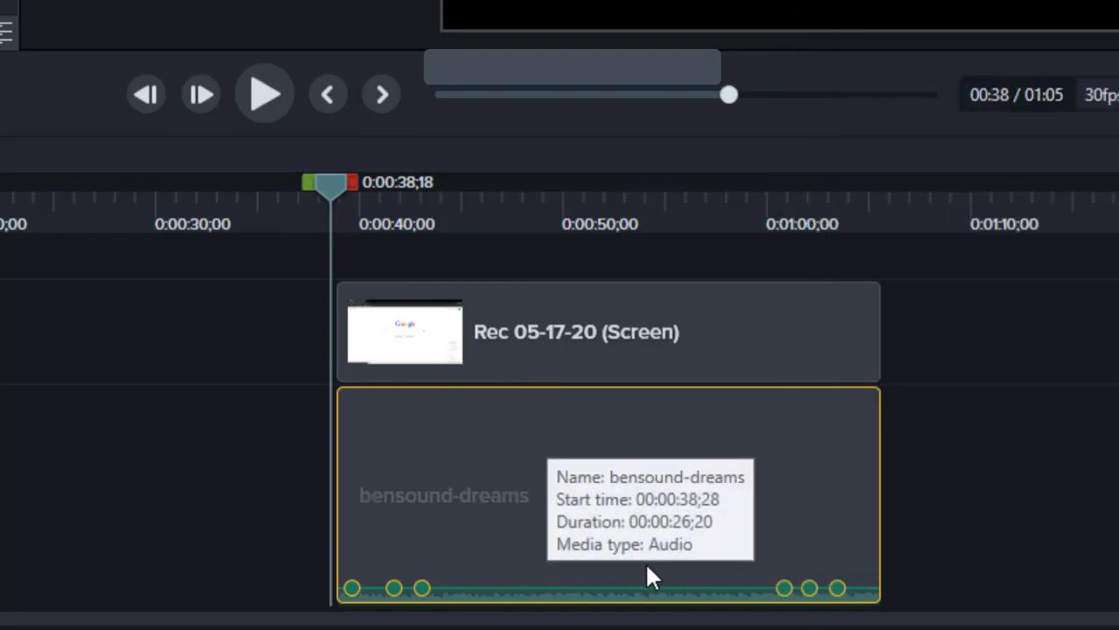
mouse_move(424, 599)
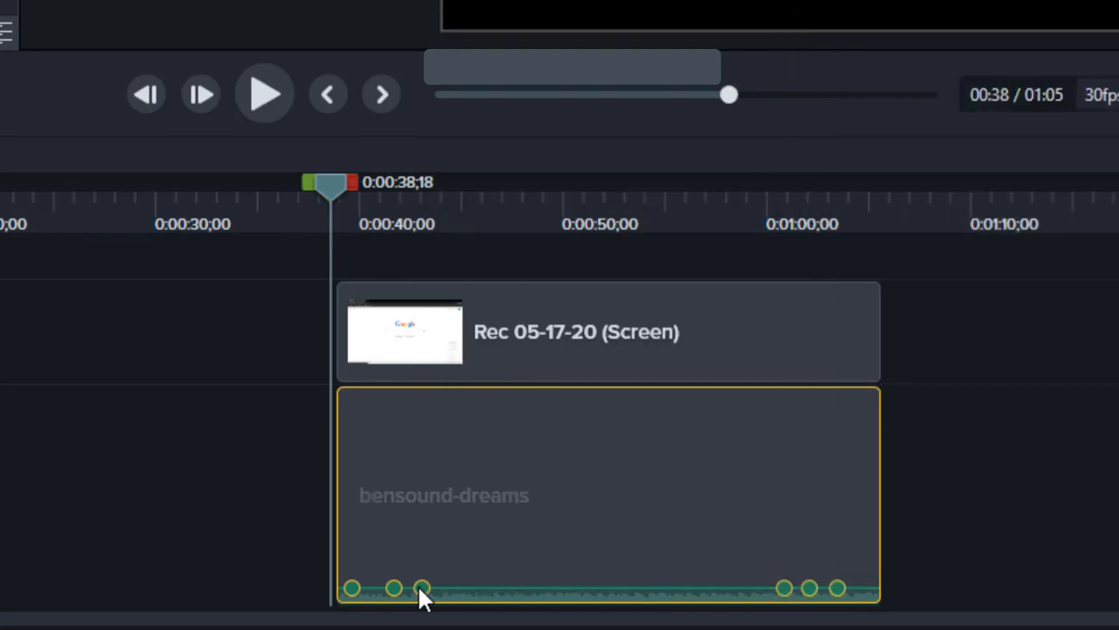
mouse_move(433, 598)
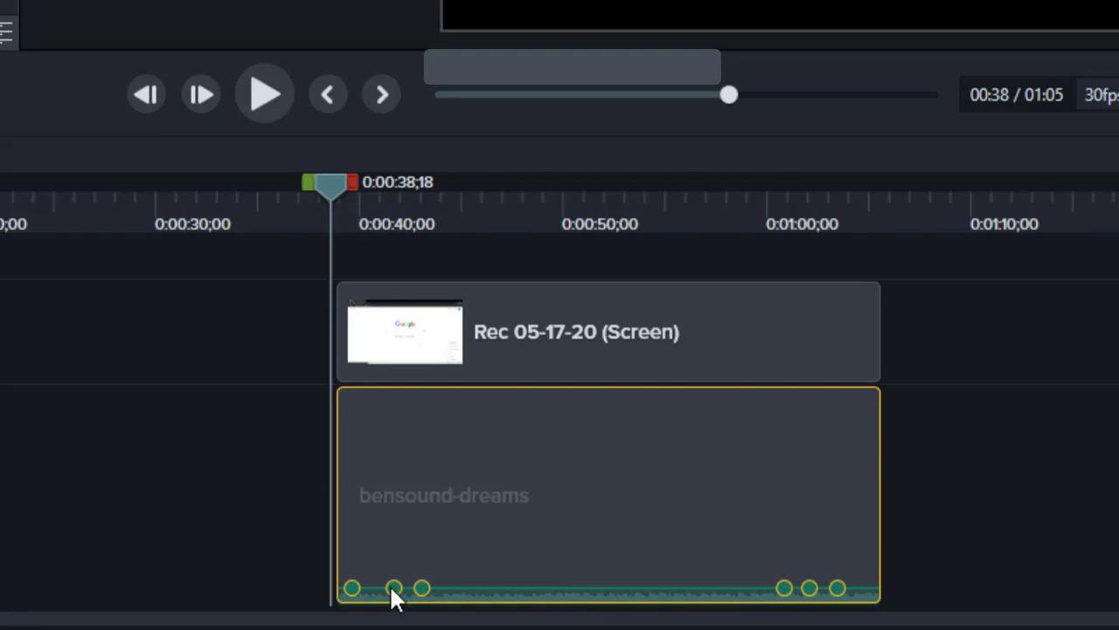
mouse_move(551, 511)
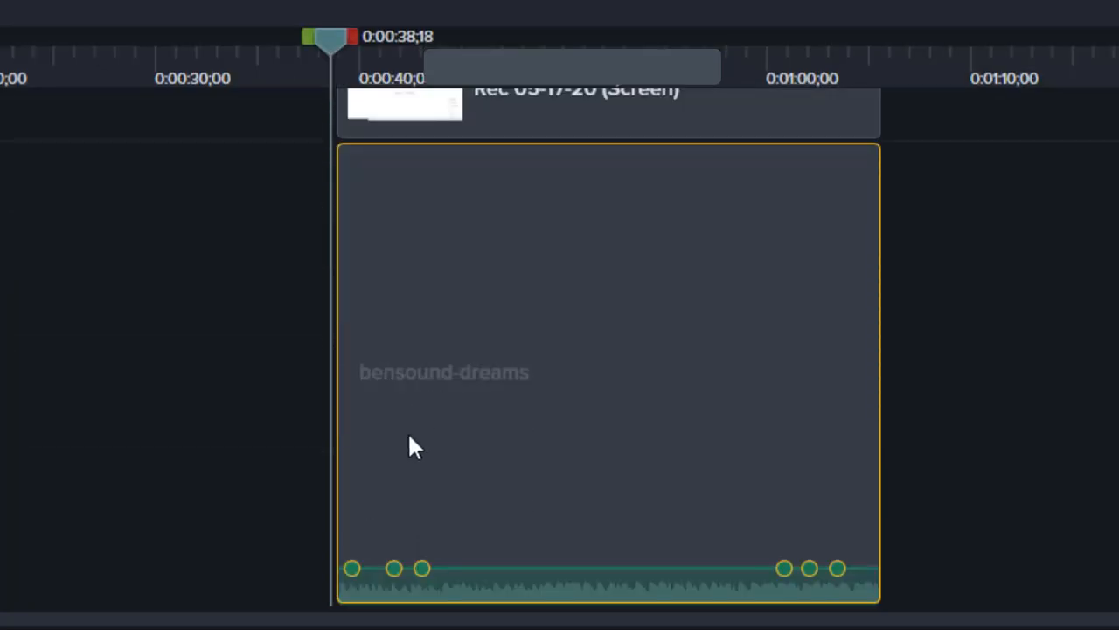
Drop the first and last audio points to 0% and lower the second to about 8%
left_click_drag(350, 569, 351, 601)
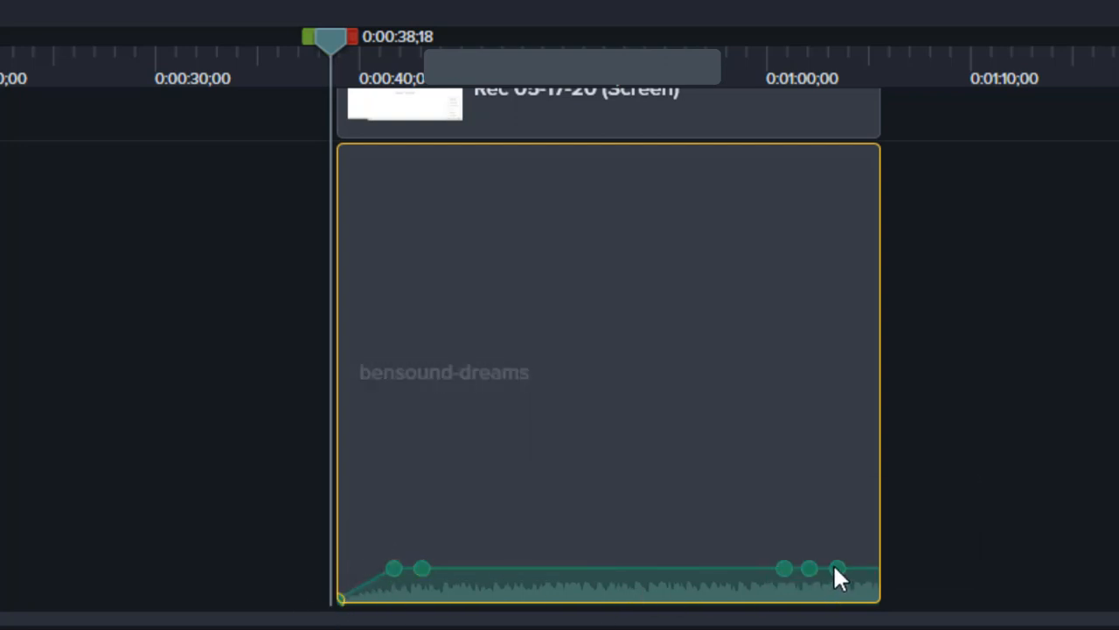
left_click_drag(836, 568, 871, 599)
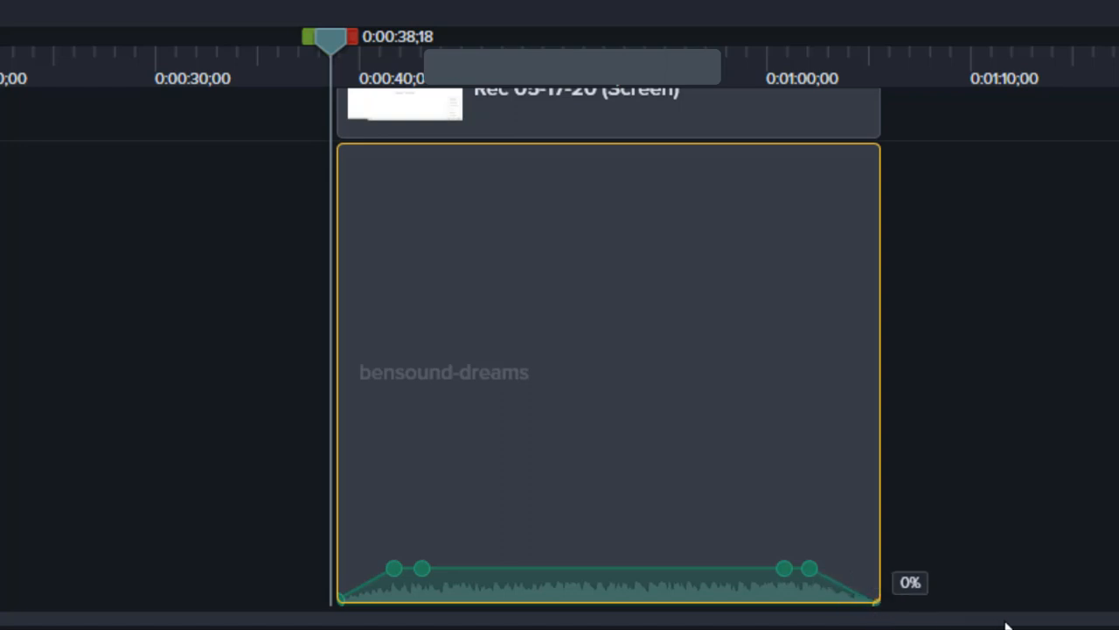
left_click_drag(420, 568, 394, 581)
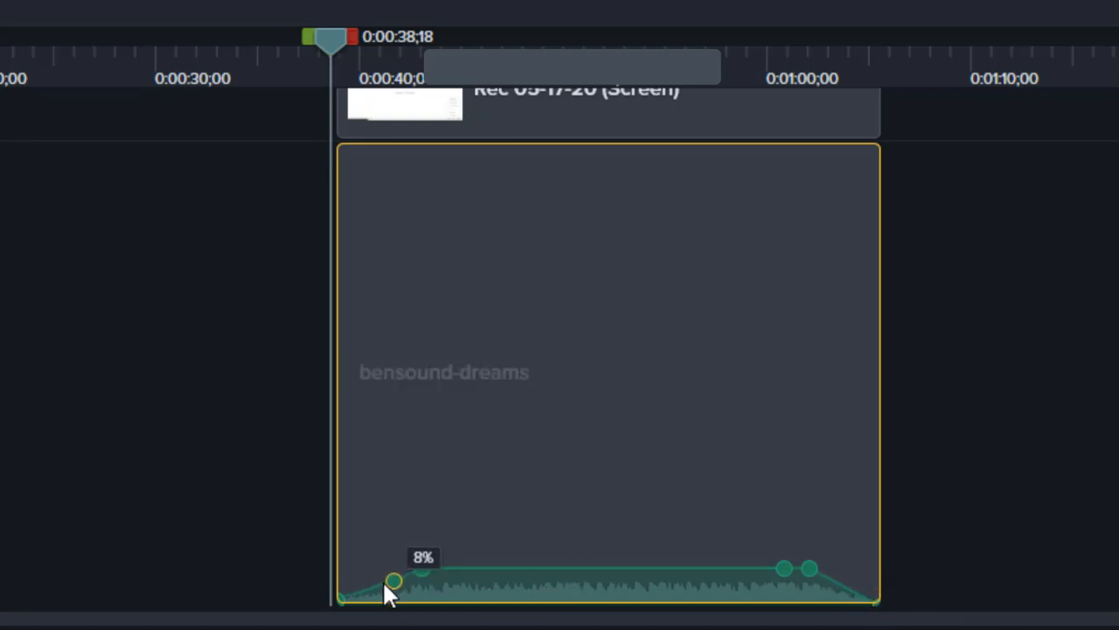
Fine-tune the inner points: third at about 8%, second raised to 19%
left_click_drag(396, 581, 374, 581)
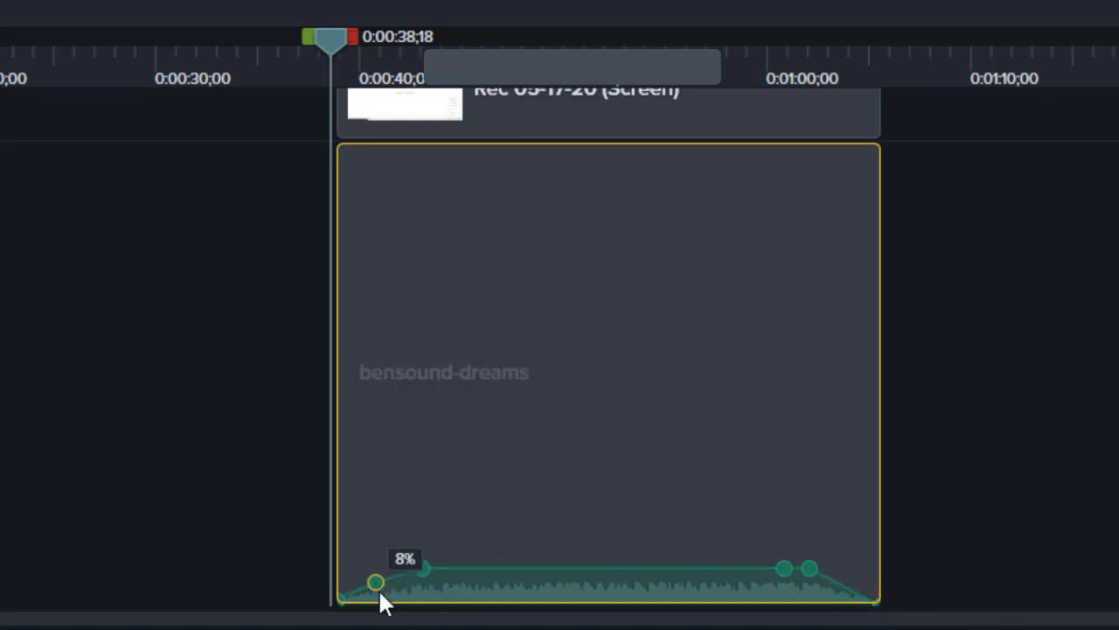
left_click_drag(374, 582, 378, 590)
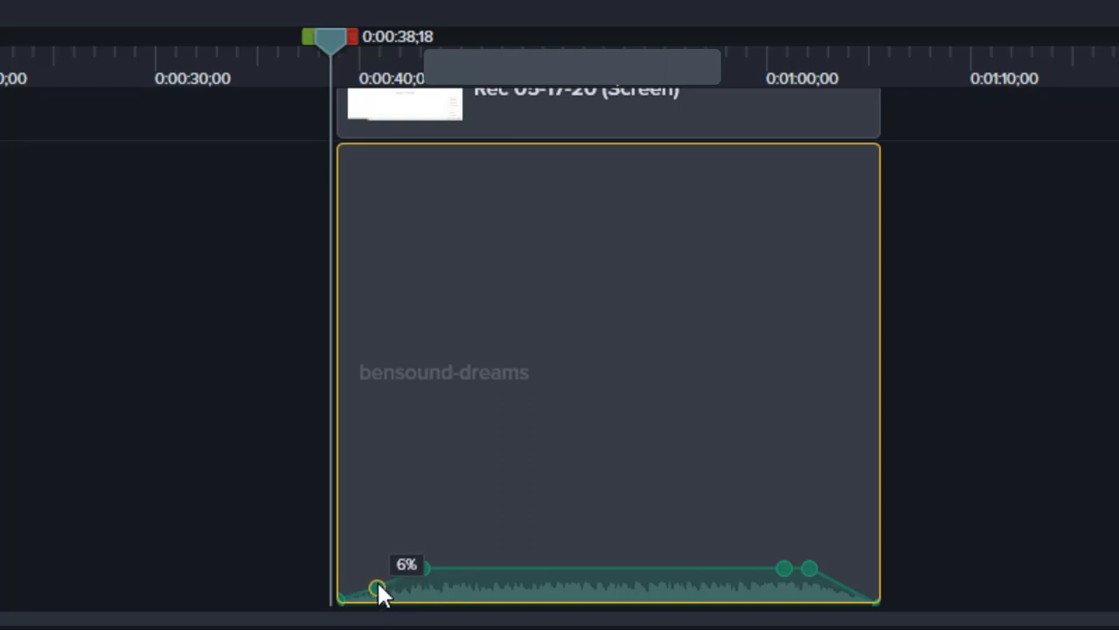
left_click_drag(376, 590, 376, 581)
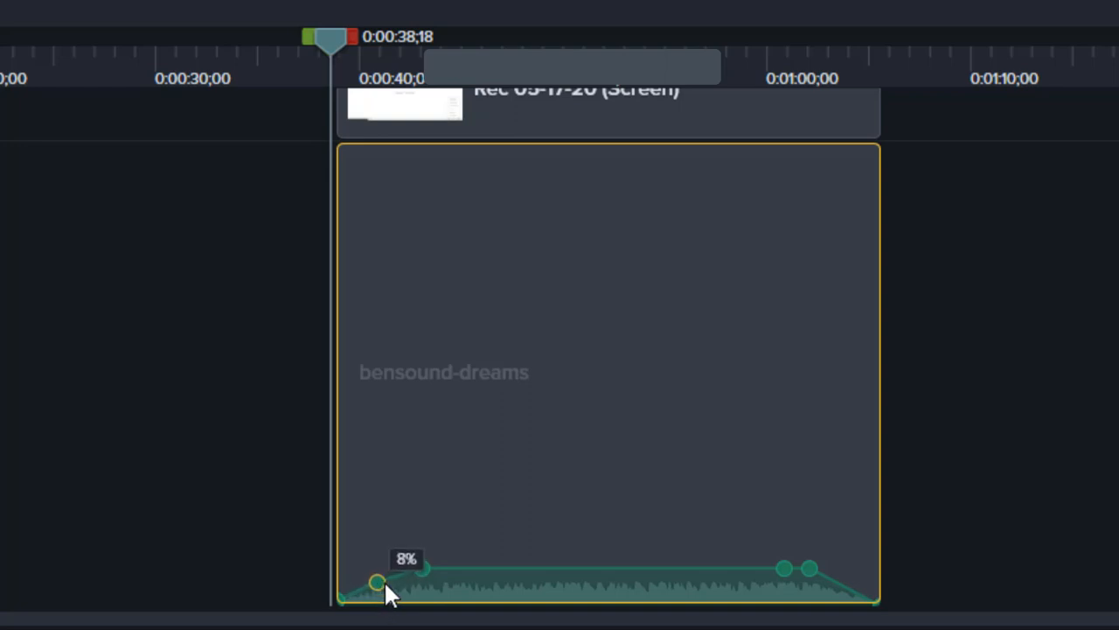
left_click_drag(374, 582, 376, 587)
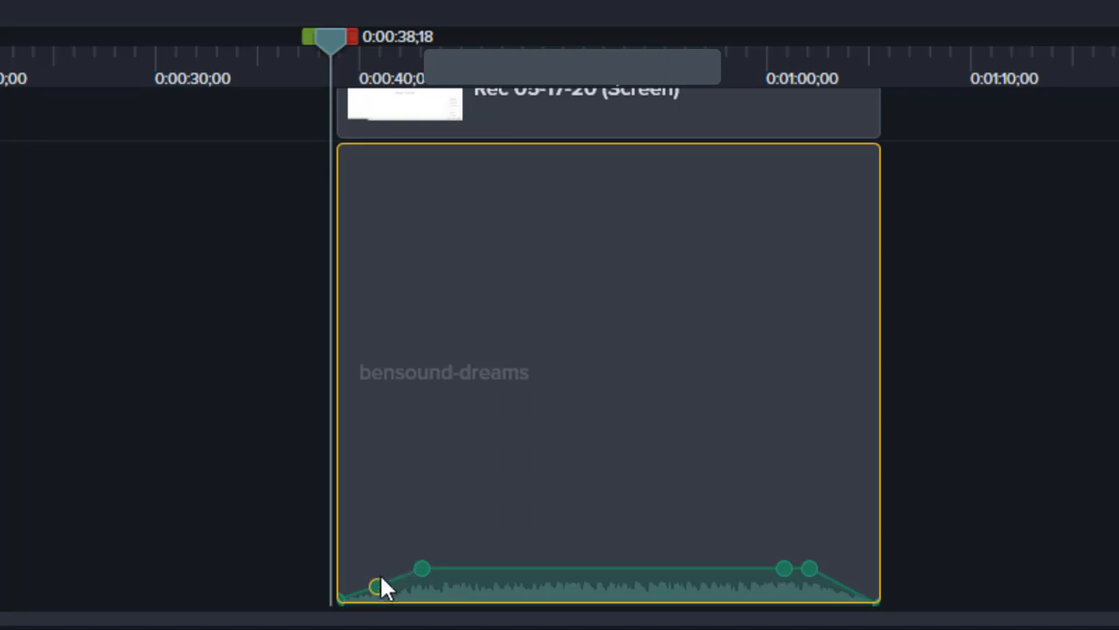
left_click_drag(376, 582, 376, 584)
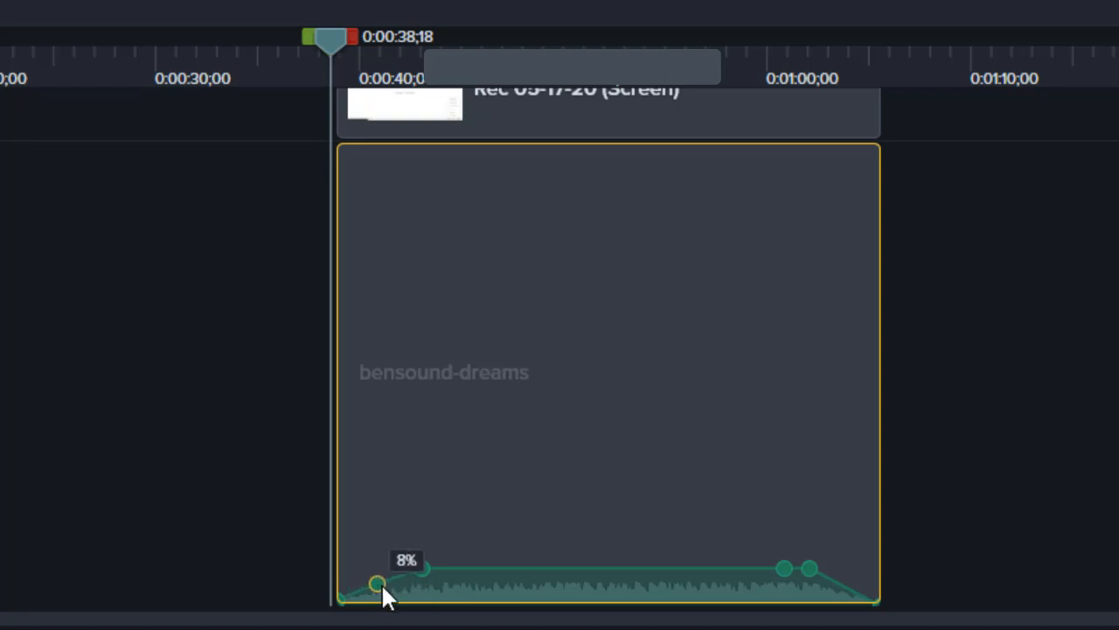
left_click_drag(374, 582, 376, 586)
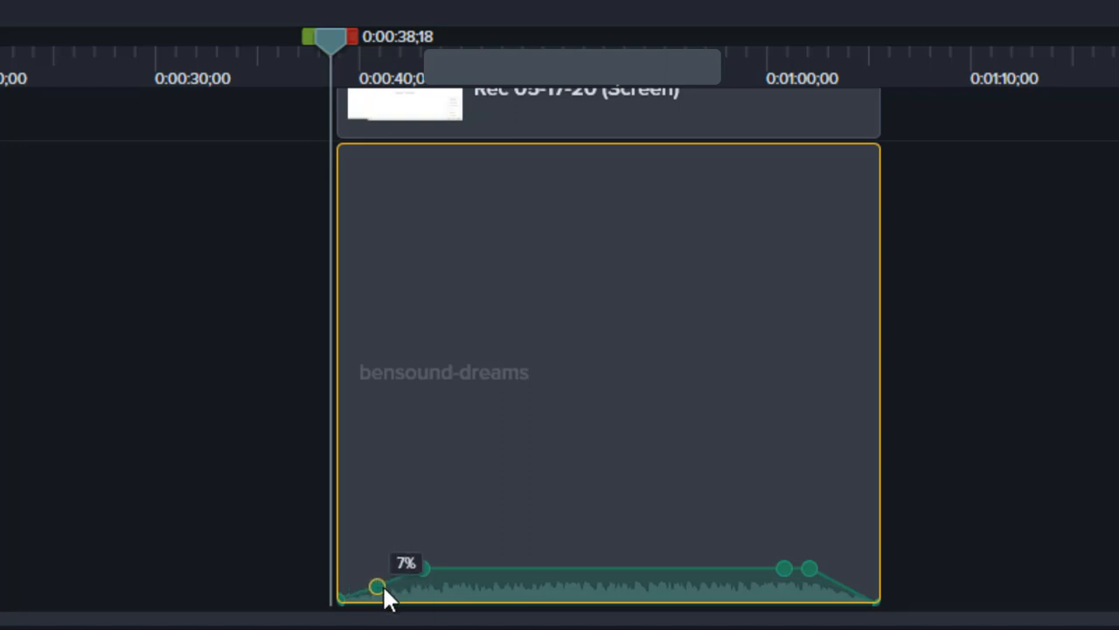
left_click_drag(375, 586, 422, 582)
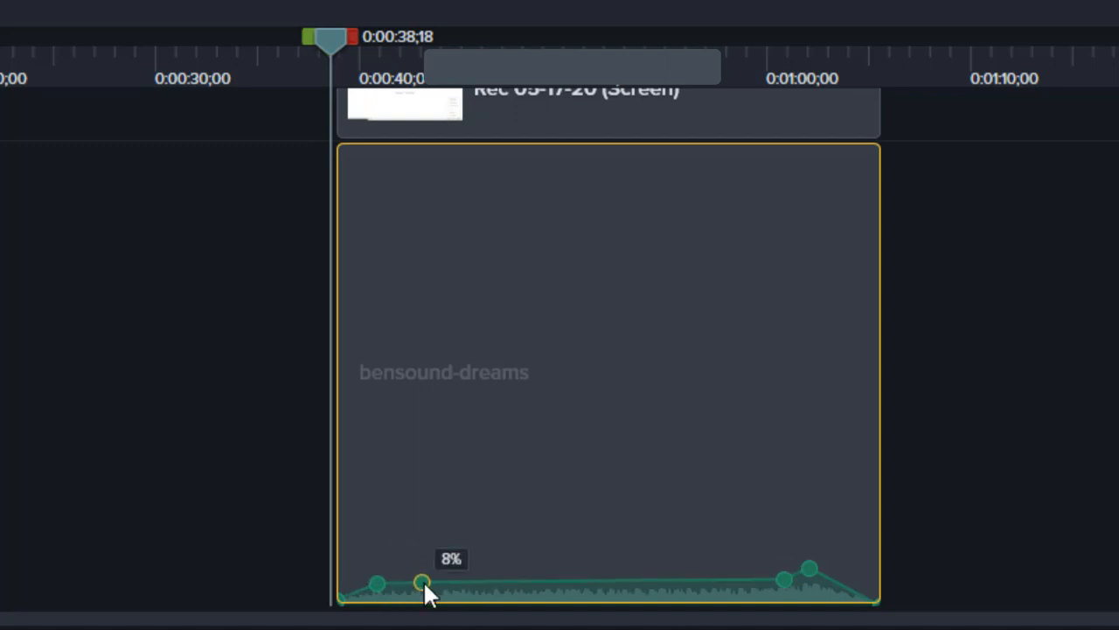
left_click_drag(419, 581, 374, 549)
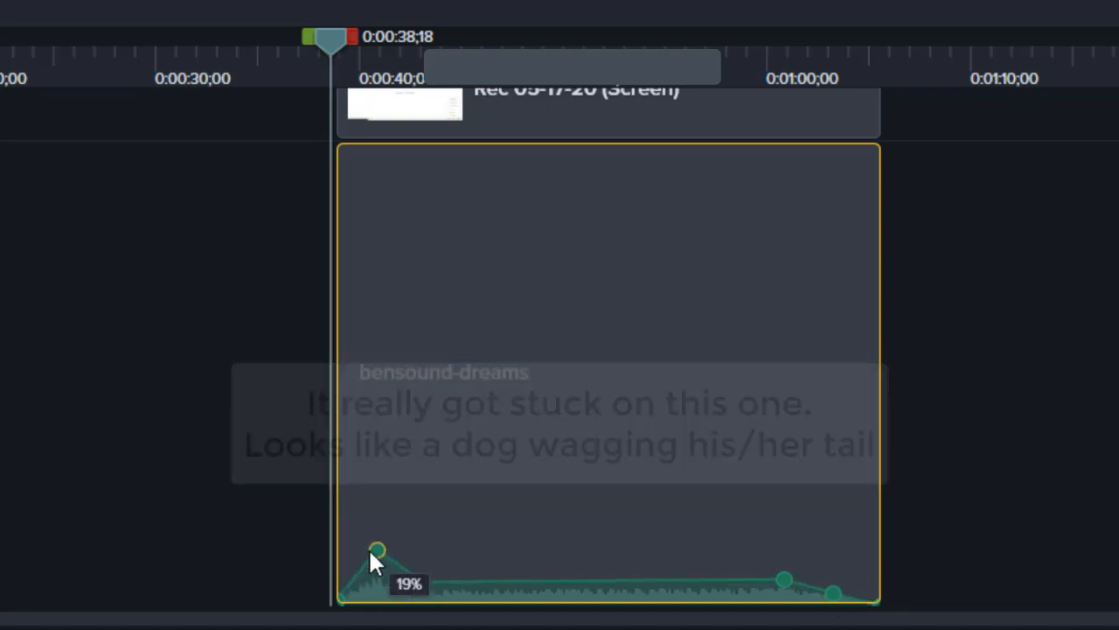